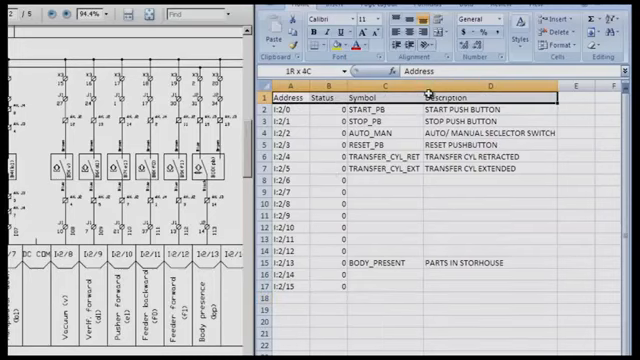
# Copy the A1:D1 heading row and select cell A19 below the last input
pyautogui.click(288, 92)
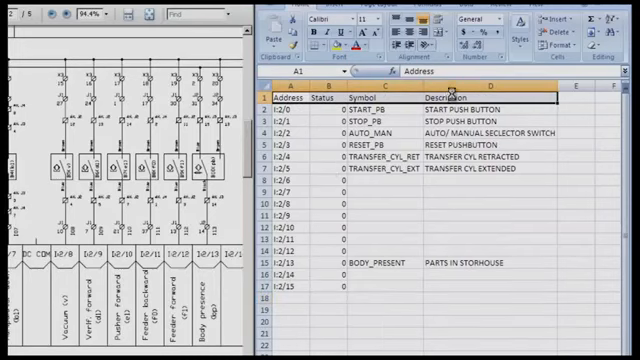
pyautogui.scroll(-3)
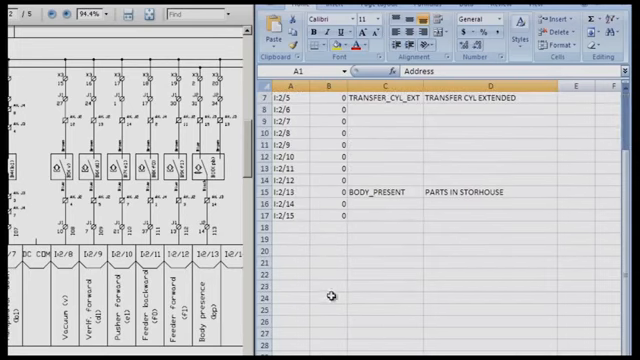
pyautogui.click(280, 240)
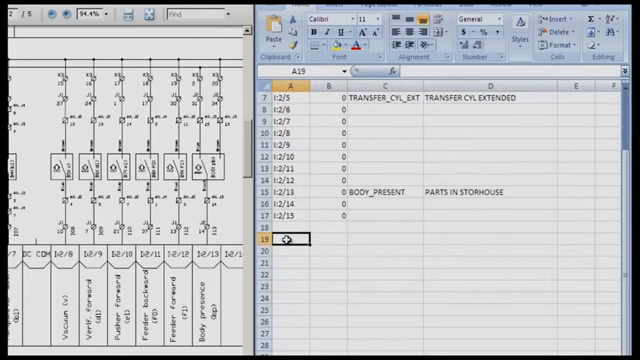